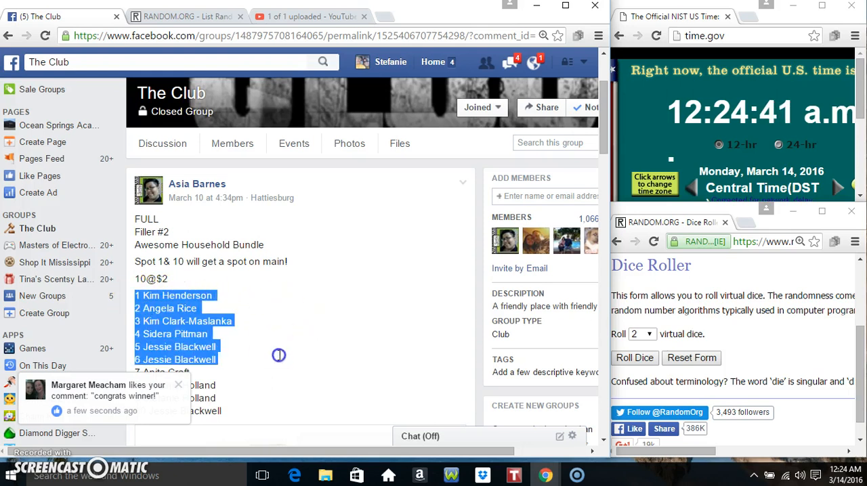
pyautogui.moveTo(322, 372)
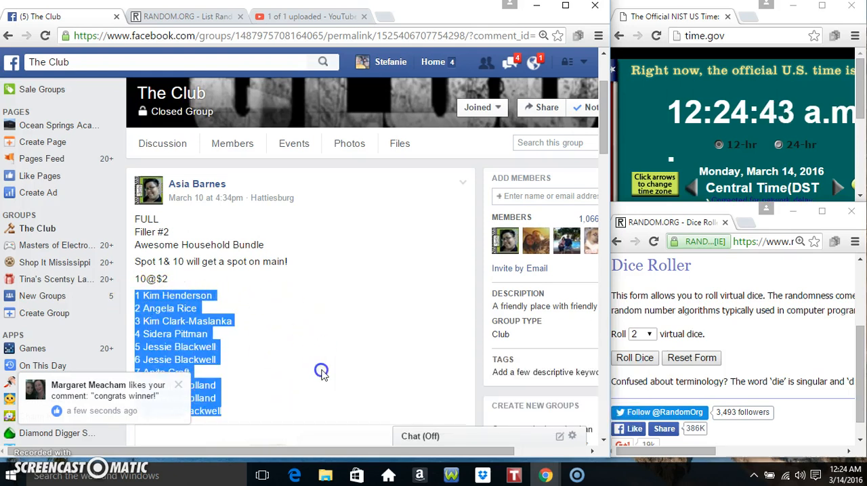
# Bring the giveaway post's comments into view, down to the latest 'setting up' reply.
pyautogui.scroll(-3)
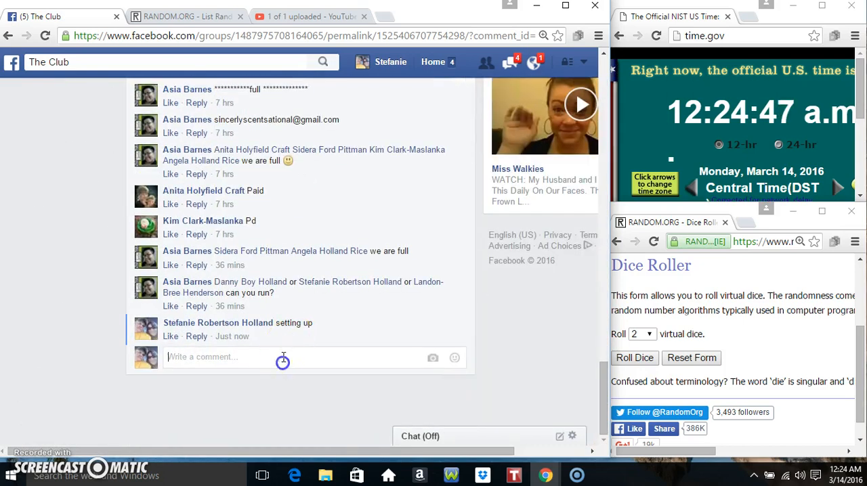
# Post a comment reading 'live' under the giveaway post.
pyautogui.write('live')
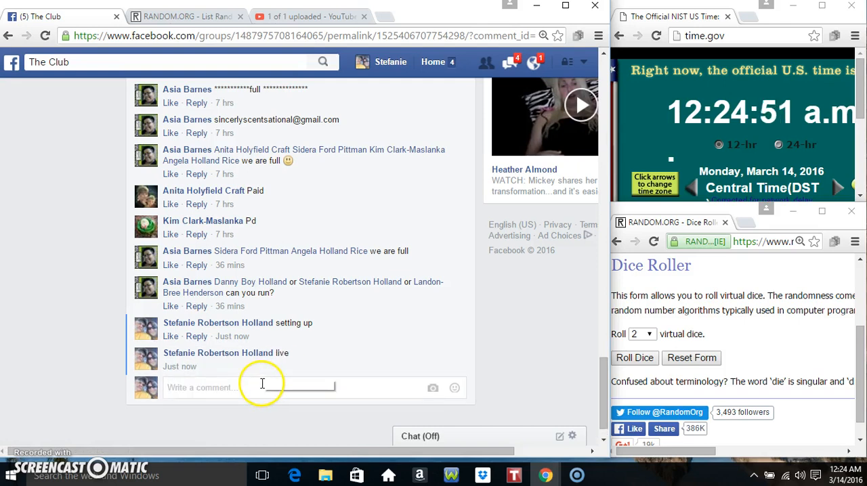
pyautogui.moveTo(233, 366)
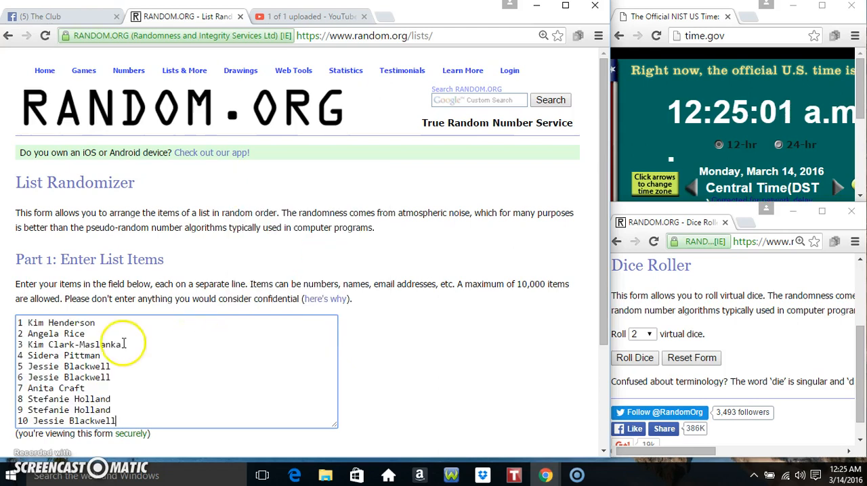
# Roll the two virtual dice in RANDOM.ORG's Dice Roller.
pyautogui.scroll(-3)
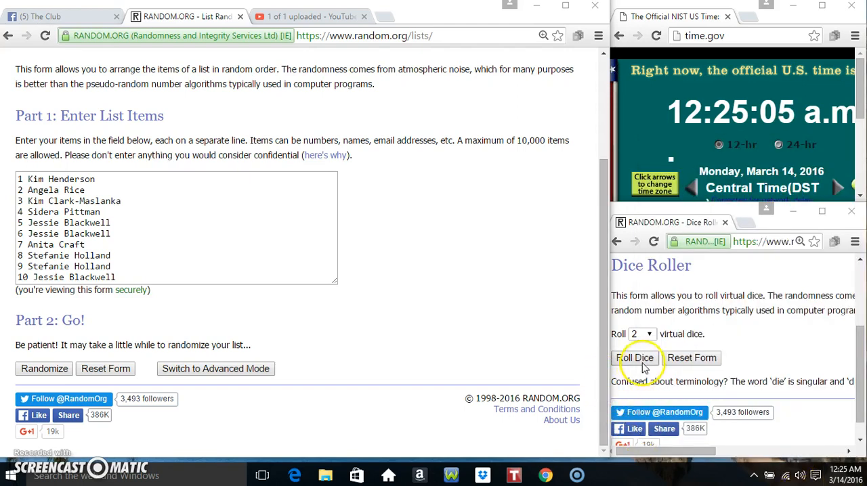
pyautogui.click(636, 357)
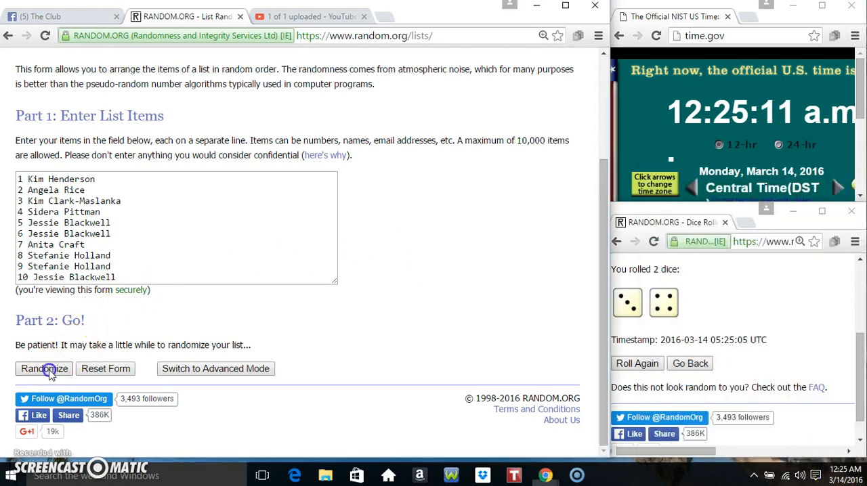
# Randomize the ten-name entrant list repeatedly until it has been shuffled seven times.
pyautogui.click(44, 369)
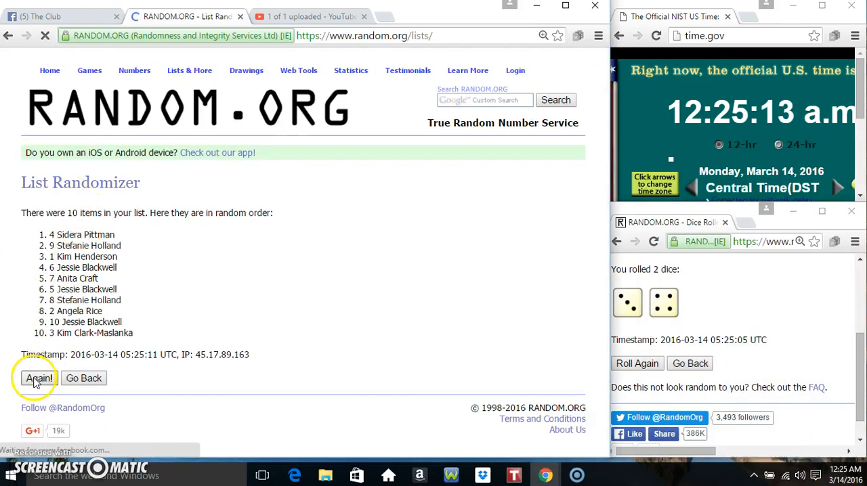
pyautogui.click(38, 378)
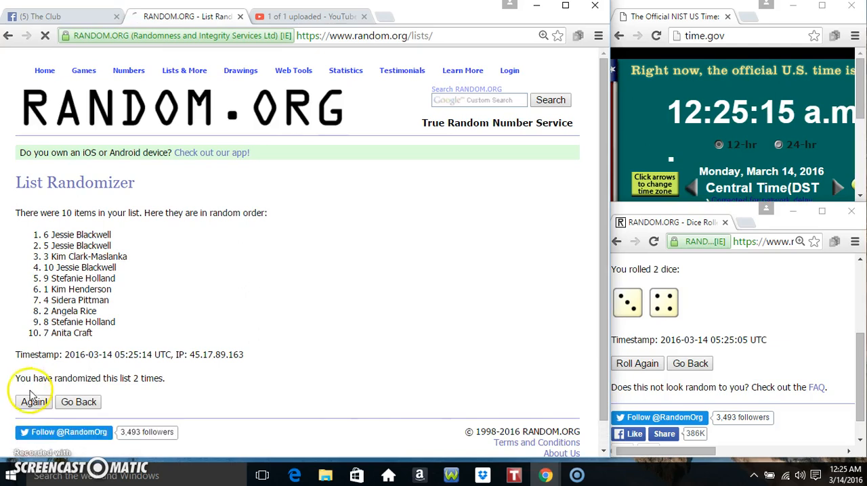
pyautogui.click(33, 401)
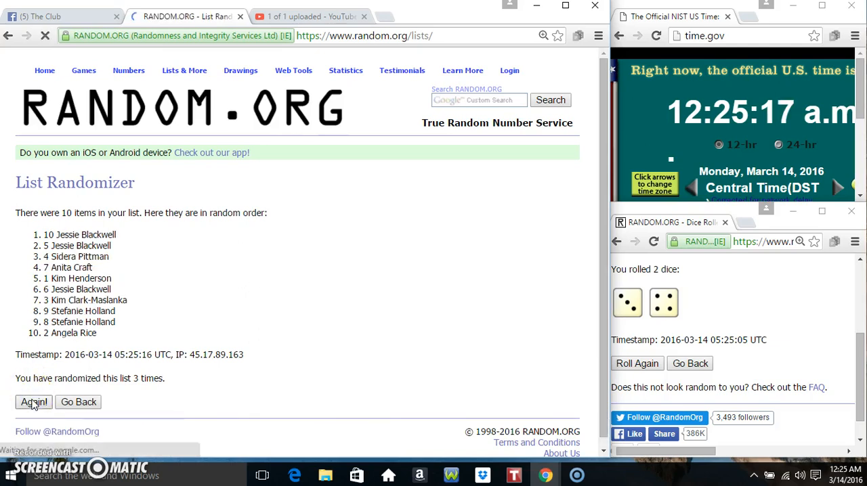
pyautogui.click(33, 401)
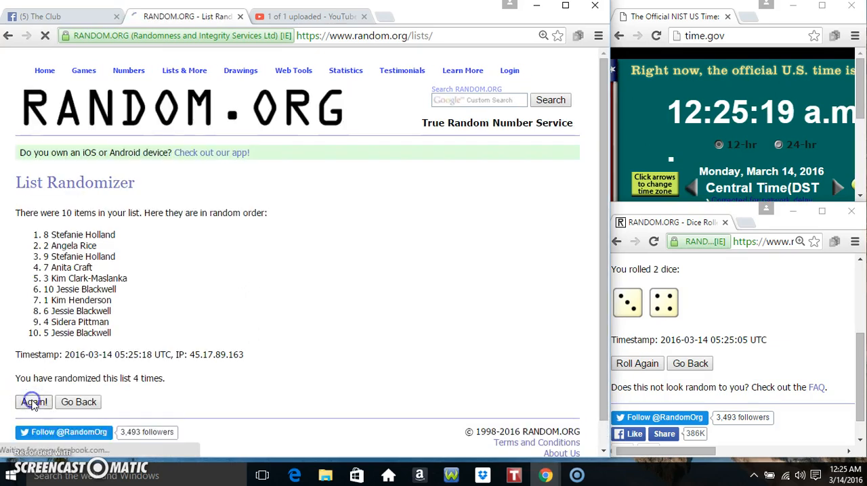
pyautogui.click(33, 401)
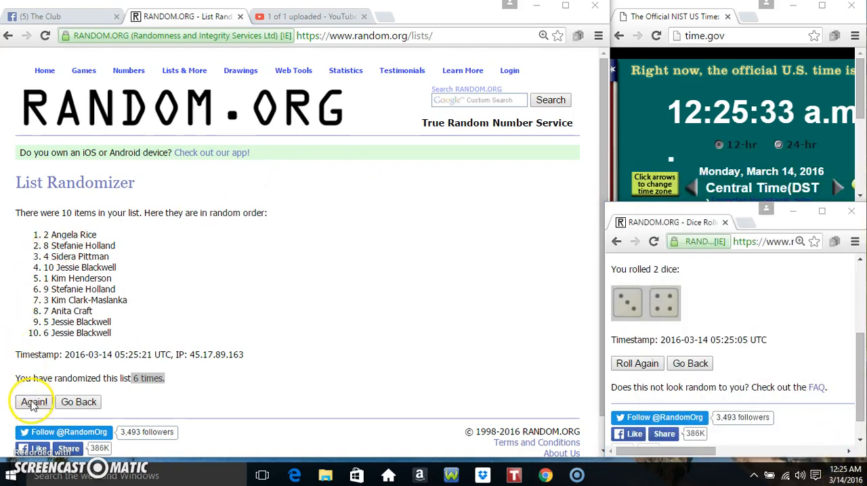
pyautogui.click(32, 400)
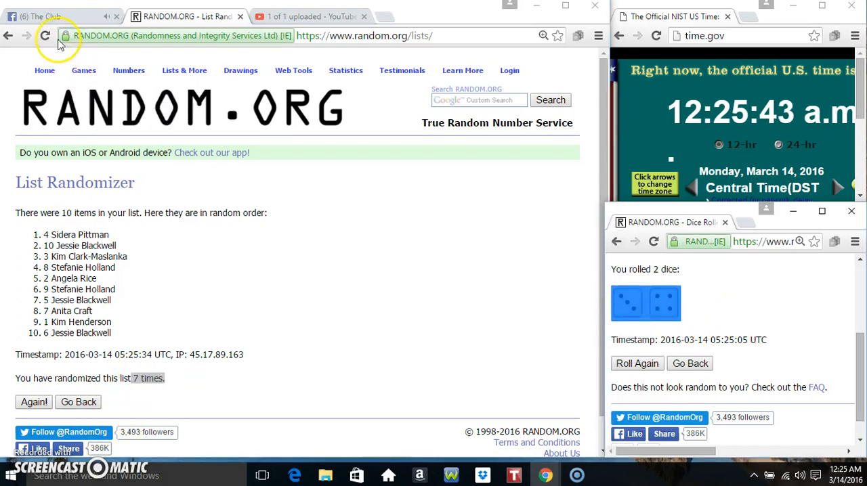
# Return to the Facebook group post and start a new comment.
pyautogui.click(57, 16)
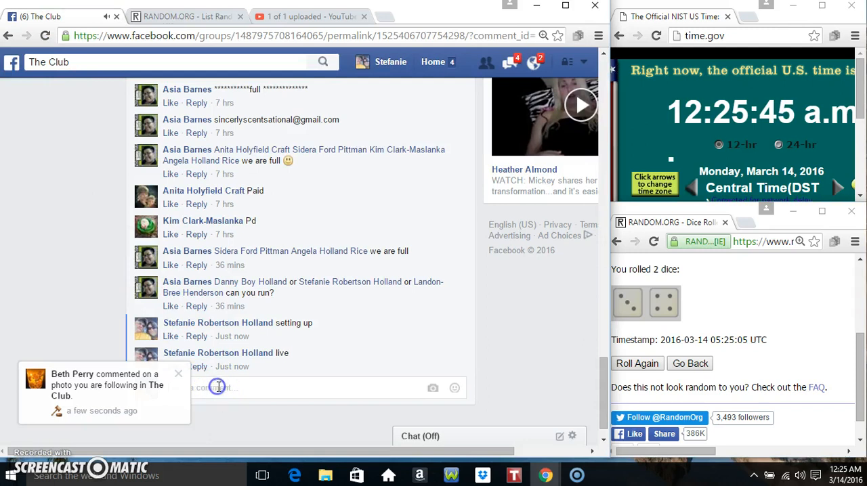
pyautogui.click(218, 387)
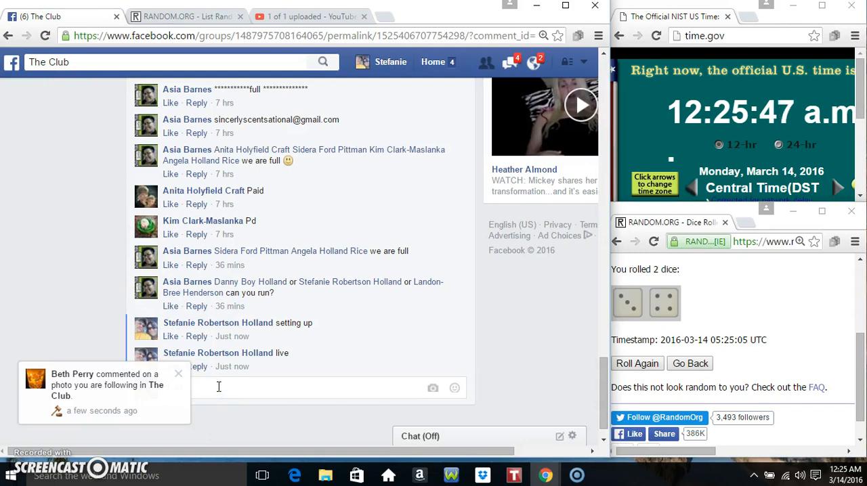